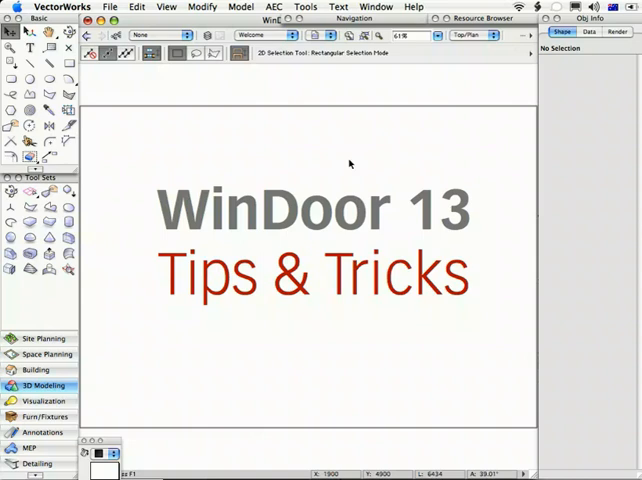
pyautogui.moveTo(292, 160)
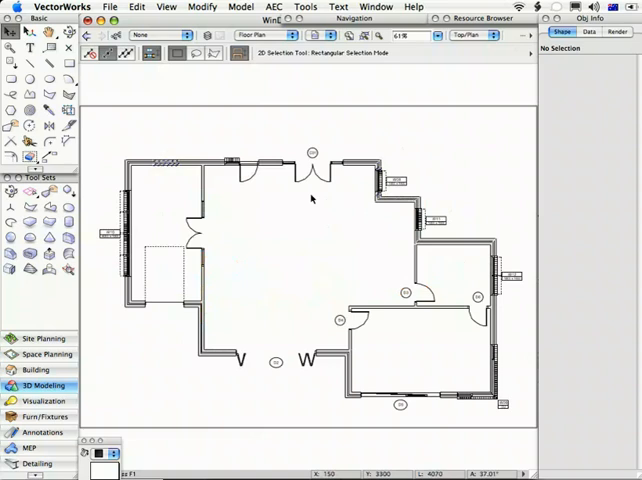
pyautogui.moveTo(312, 198)
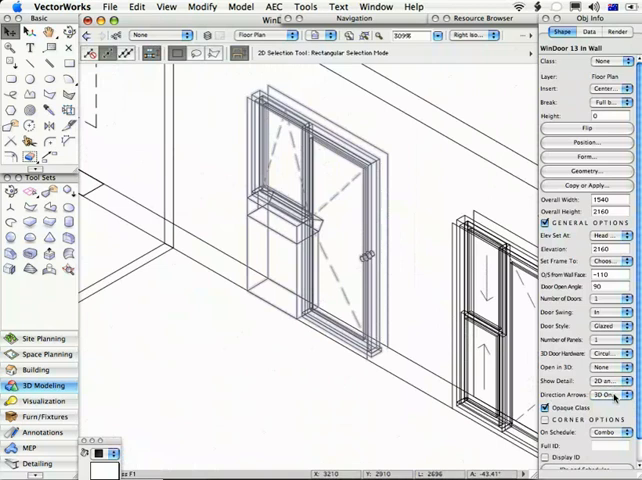
# - Switch from the 3D view back to the Top/Plan view around window W10
pyautogui.click(610, 368)
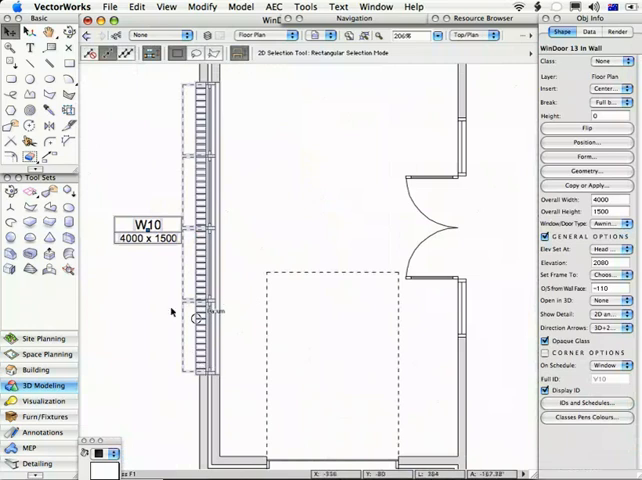
pyautogui.moveTo(400, 404)
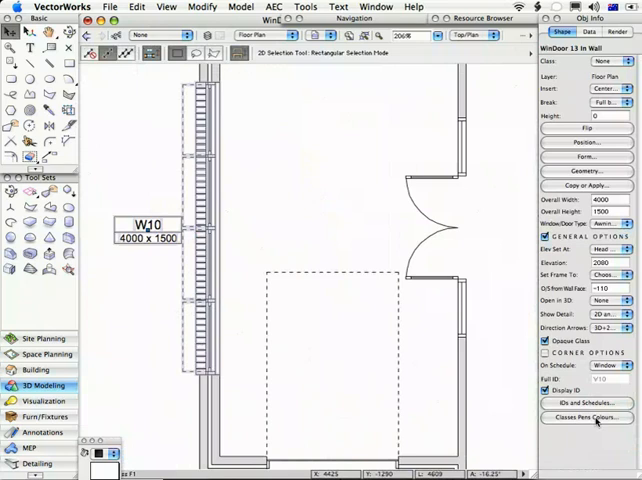
pyautogui.click(584, 418)
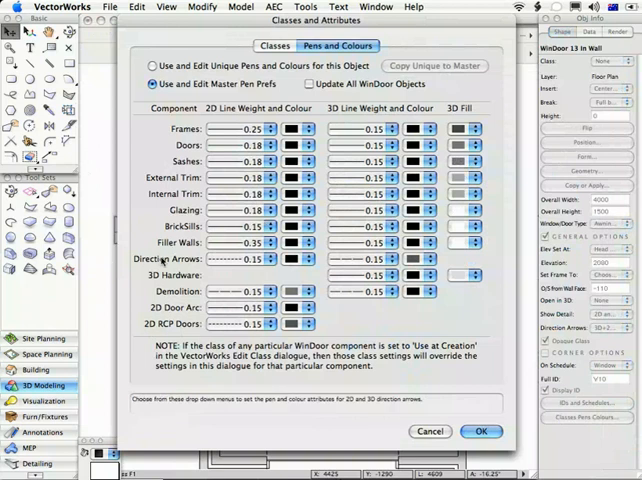
pyautogui.click(268, 260)
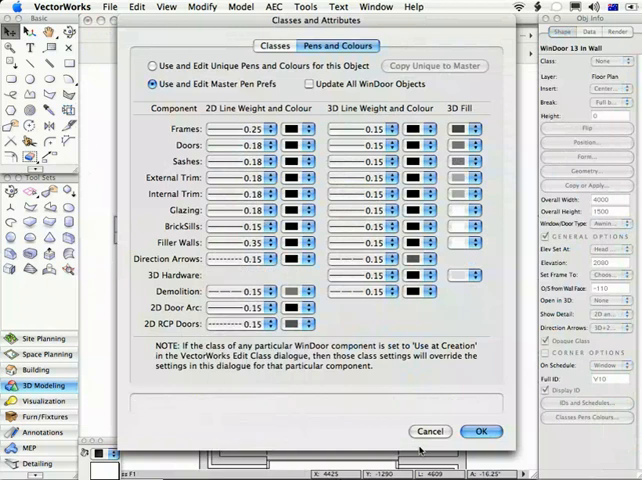
pyautogui.click(480, 432)
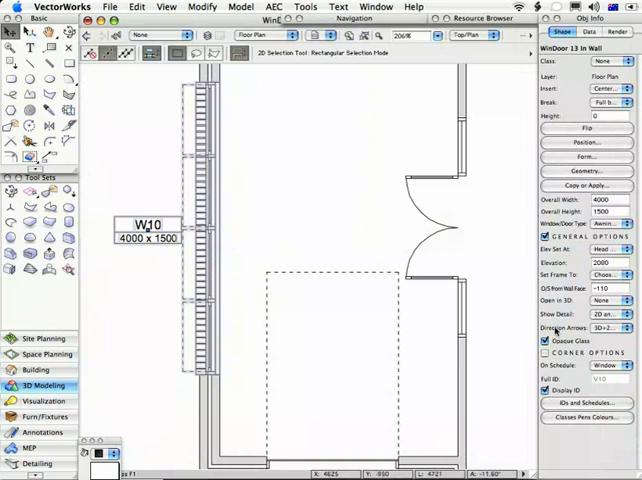
# - Deselect W10 to move the plan toward window W12 and door D6
pyautogui.click(600, 314)
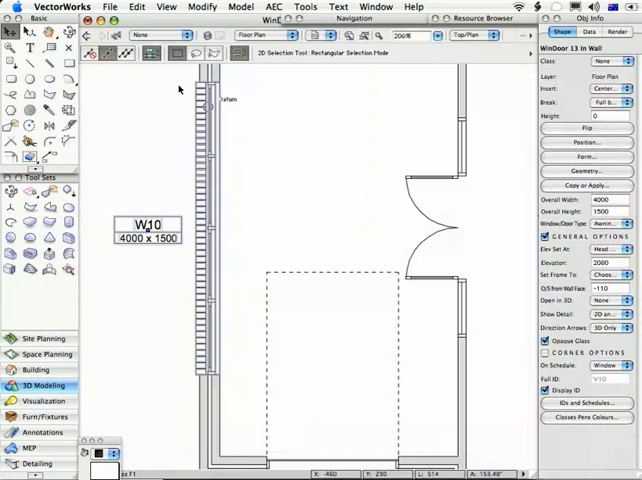
pyautogui.moveTo(280, 196)
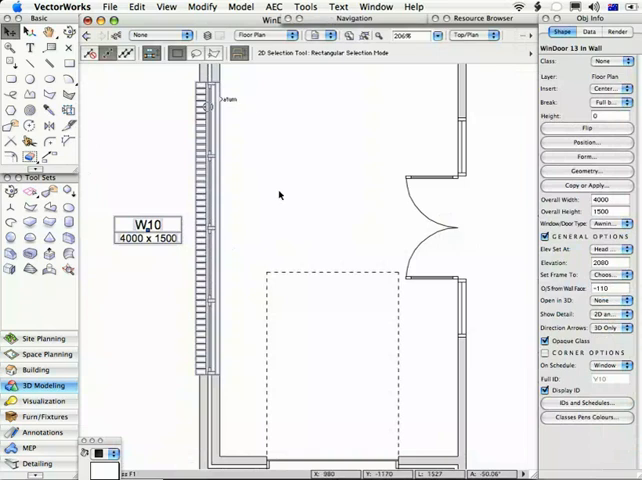
pyautogui.moveTo(360, 308)
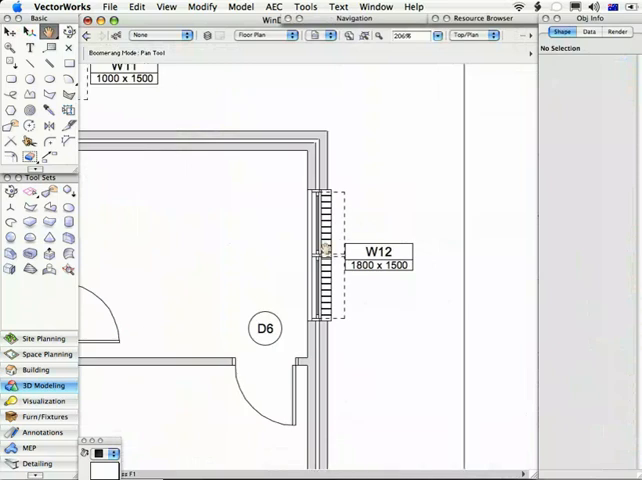
# - Select window W12 and change its Show Detail level and related options in Object Info
pyautogui.click(324, 256)
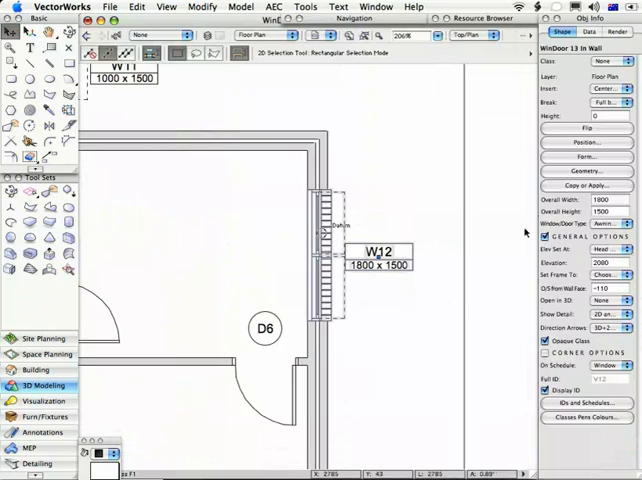
pyautogui.click(604, 224)
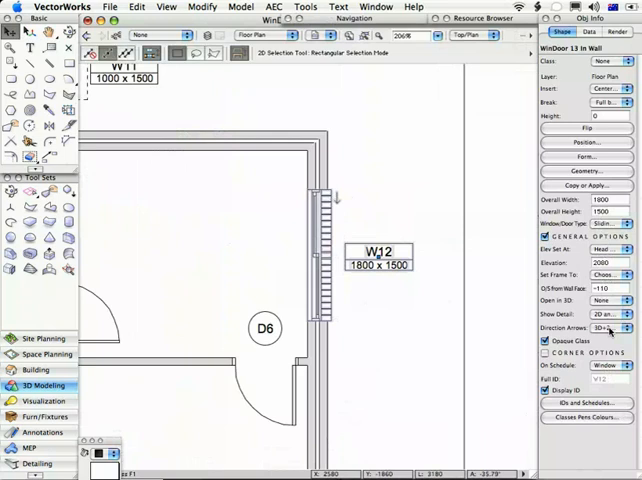
pyautogui.click(610, 328)
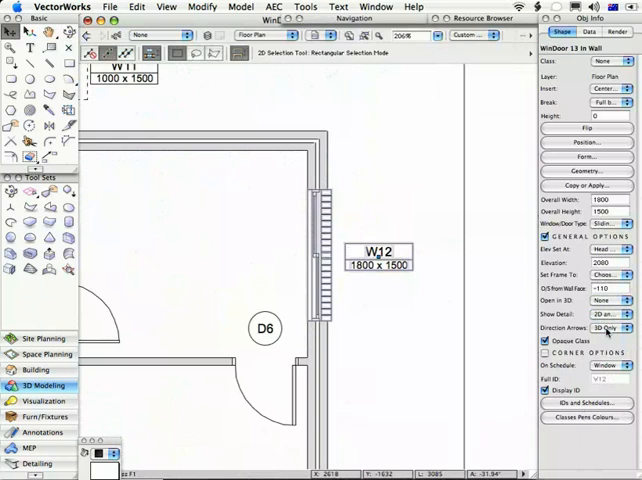
pyautogui.click(606, 328)
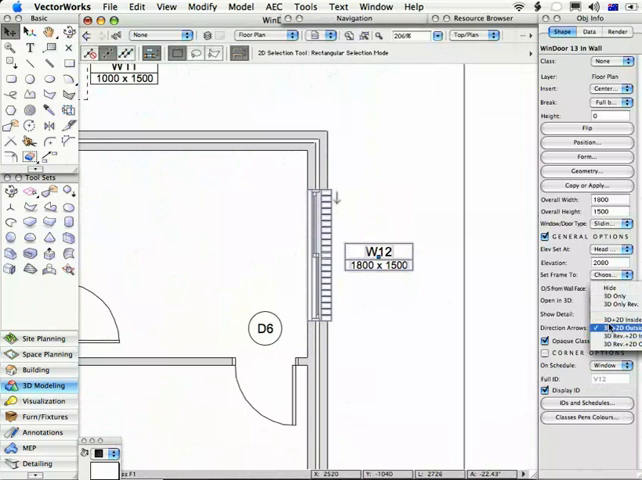
pyautogui.click(610, 320)
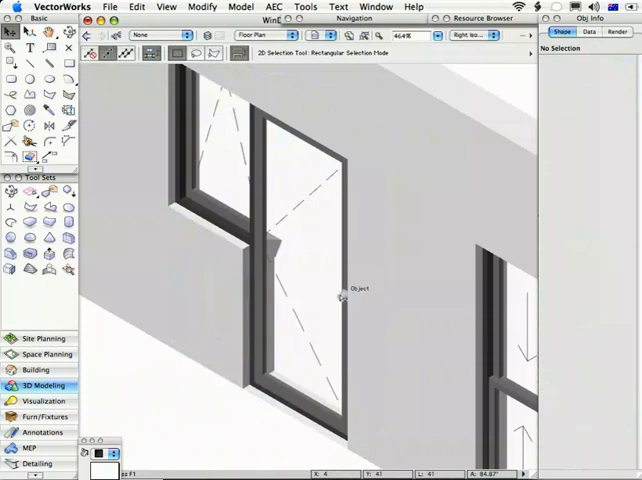
# - Select the door unit in 3D, inspect its leaf and handle up close, then reselect it
pyautogui.click(352, 292)
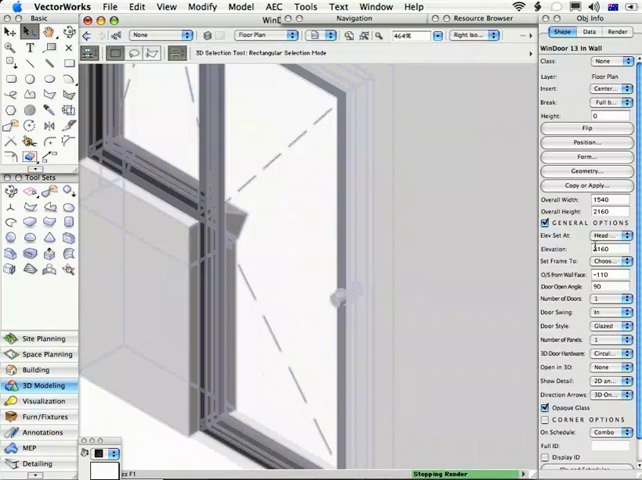
pyautogui.click(612, 328)
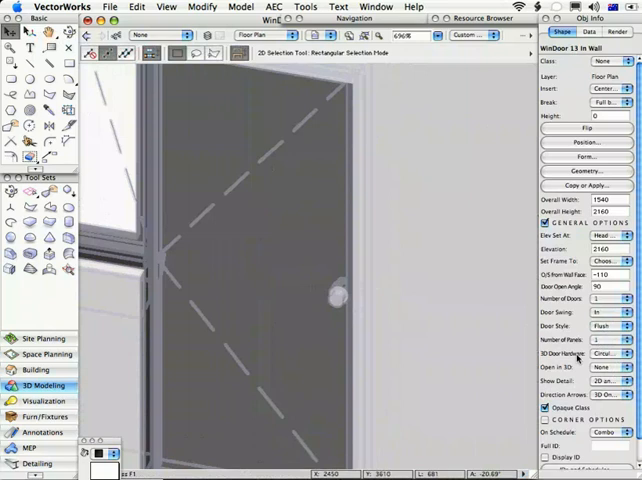
pyautogui.click(610, 352)
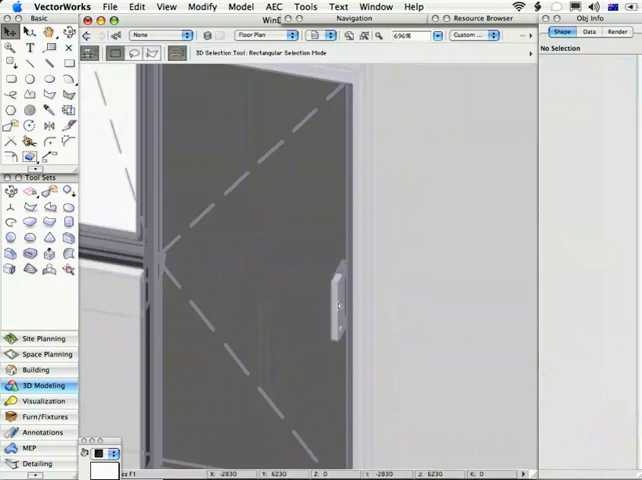
pyautogui.click(336, 300)
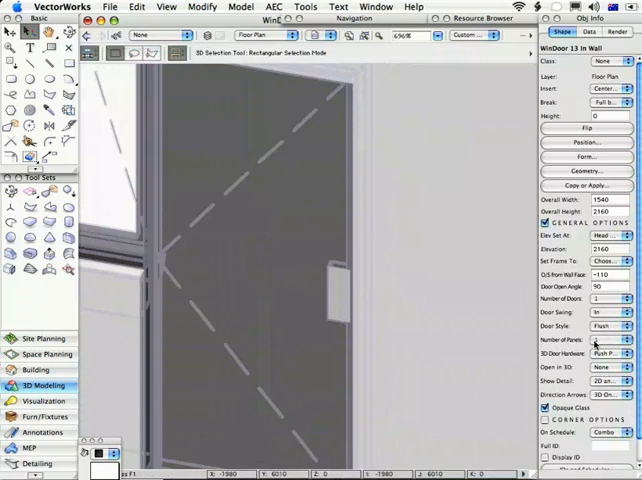
# - Set Number of Doors to 2 and choose a different handle symbol from Handle Style
pyautogui.click(616, 300)
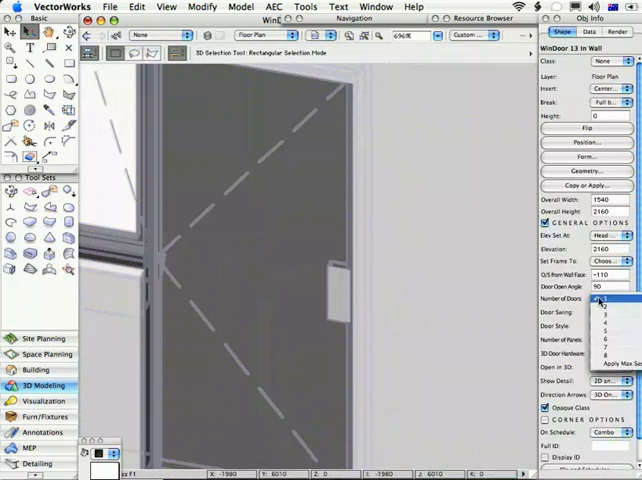
pyautogui.click(600, 300)
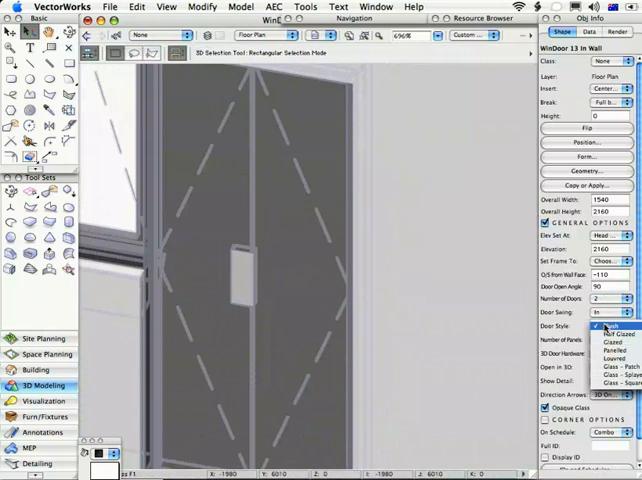
pyautogui.click(612, 356)
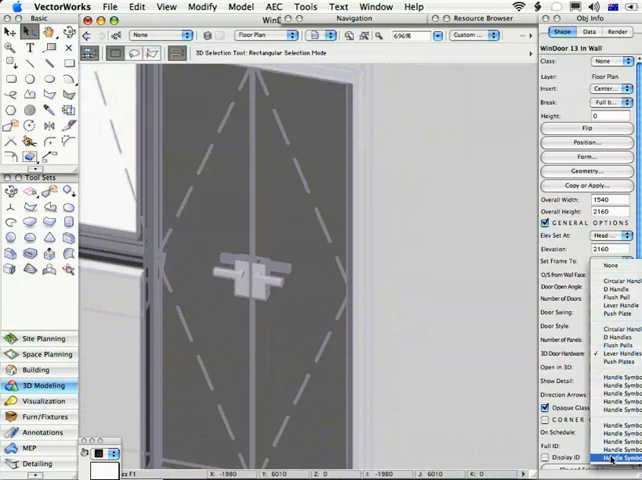
pyautogui.moveTo(610, 376)
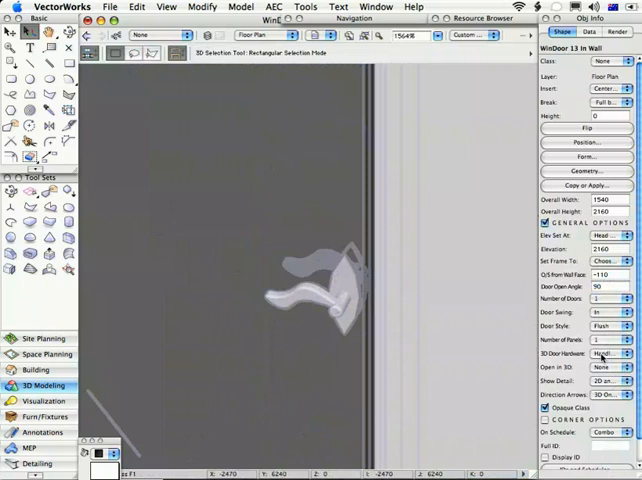
# - From the Resource Browser, edit the handle symbol and choose its 3D Component
pyautogui.click(610, 354)
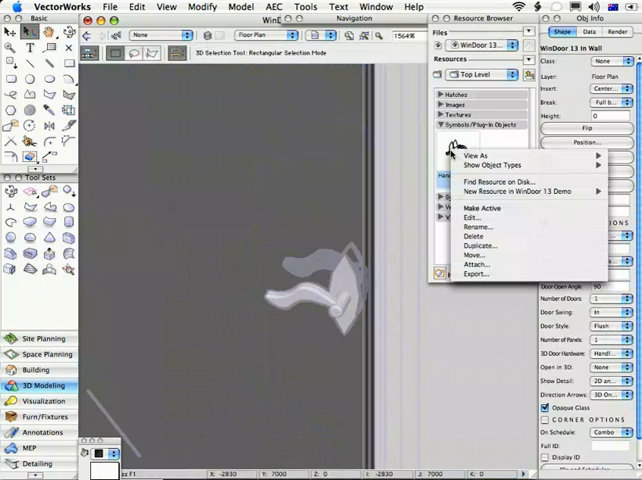
pyautogui.click(468, 216)
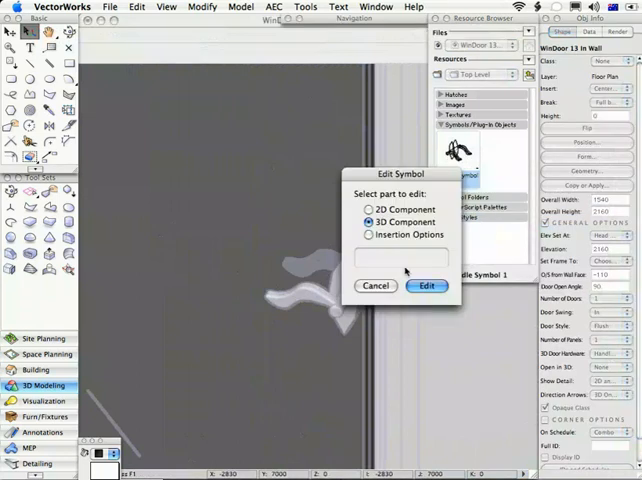
pyautogui.click(428, 286)
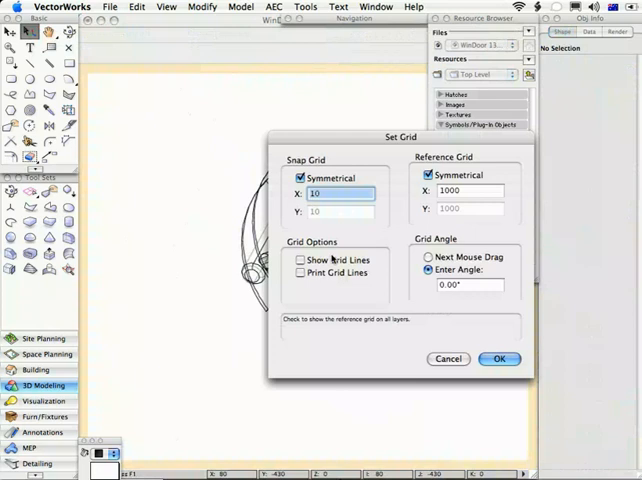
# - Dismiss the Set Grid dialog and orbit around the handle symbol's 3D geometry
pyautogui.click(500, 358)
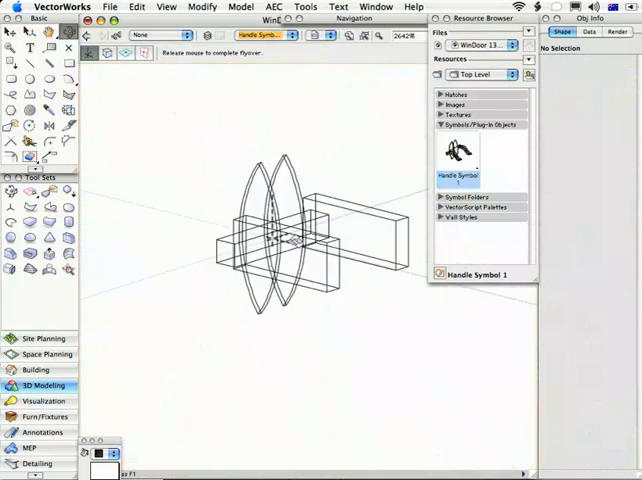
pyautogui.moveTo(290, 240); pyautogui.dragTo(370, 260)
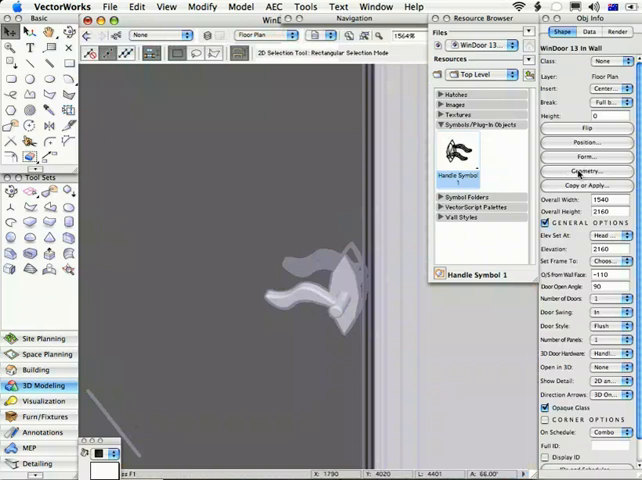
pyautogui.click(584, 172)
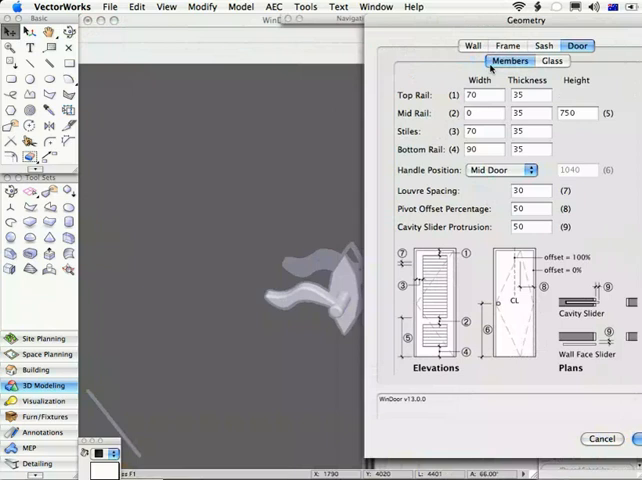
# - Set the door's Handle Position to Custom with a handle height of 750
pyautogui.click(500, 168)
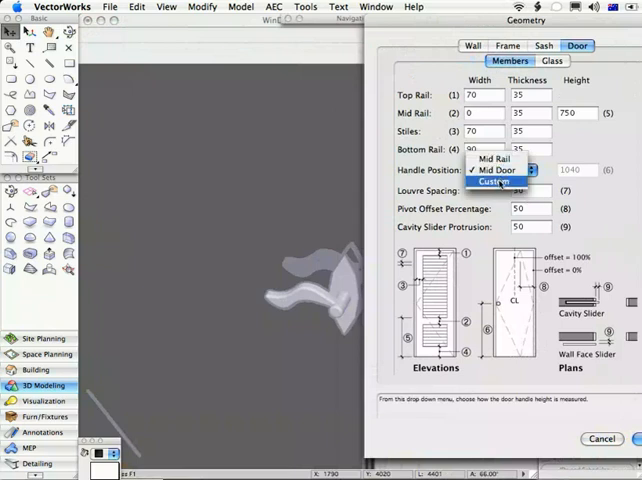
pyautogui.click(492, 182)
pyautogui.write('750')
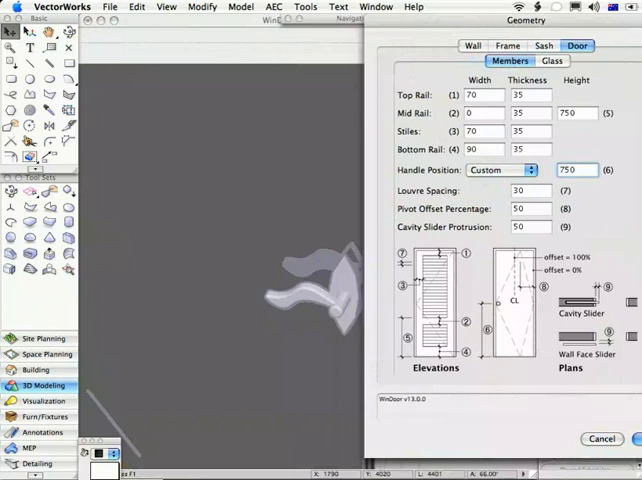
pyautogui.click(600, 438)
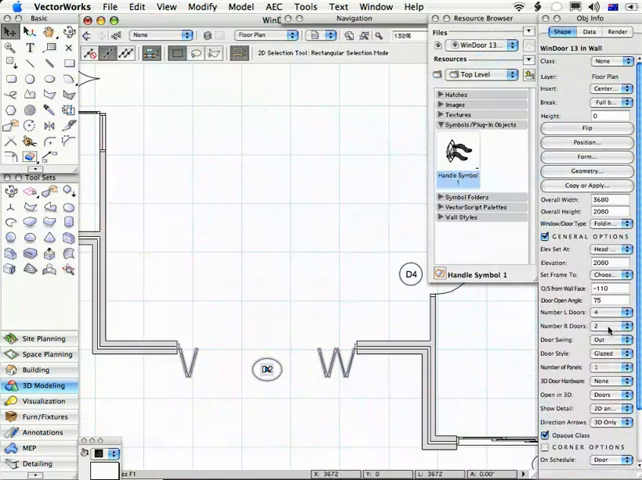
# - Assign Handle Symbol 1 from the Resource Browser as the door handle
pyautogui.click(624, 312)
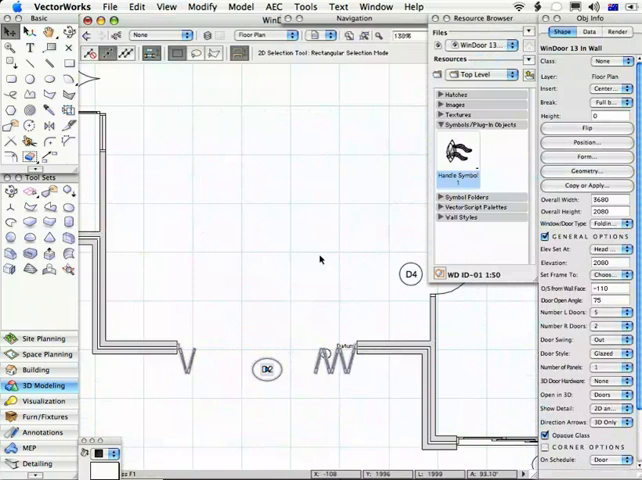
pyautogui.moveTo(258, 280)
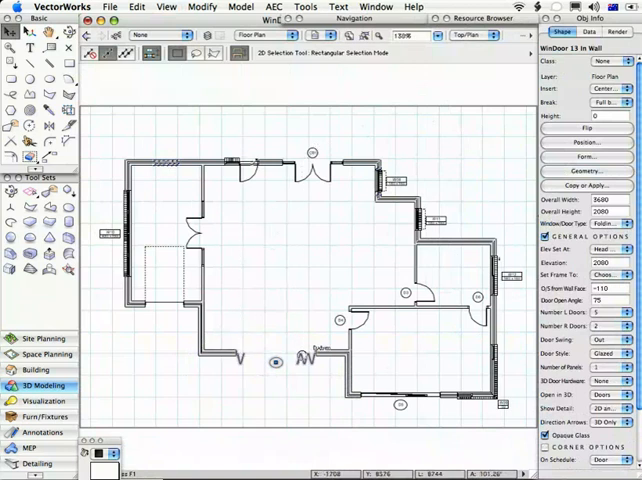
pyautogui.moveTo(476, 236)
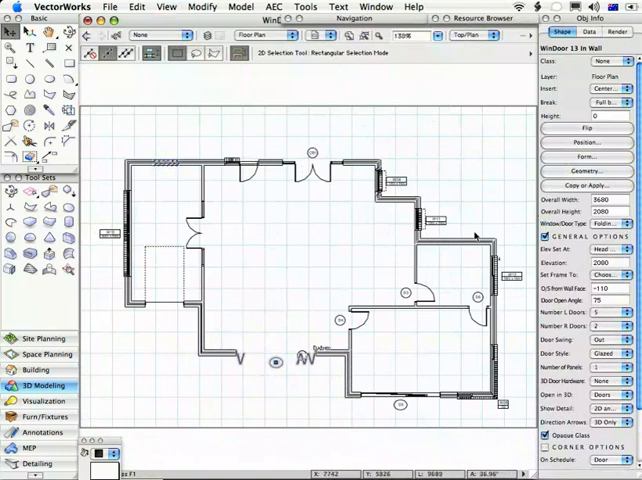
pyautogui.moveTo(256, 308)
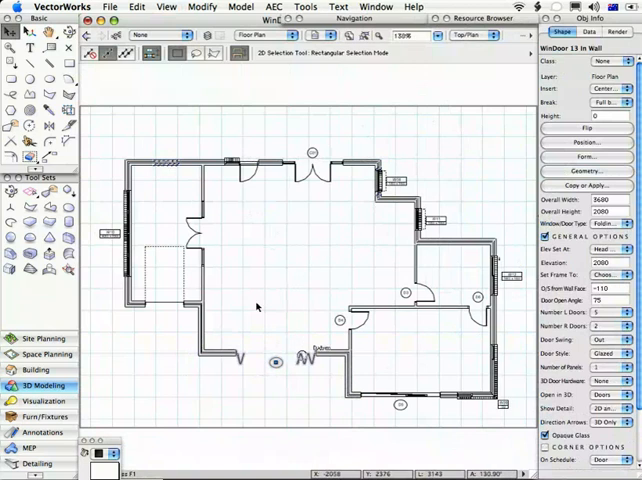
pyautogui.moveTo(260, 108)
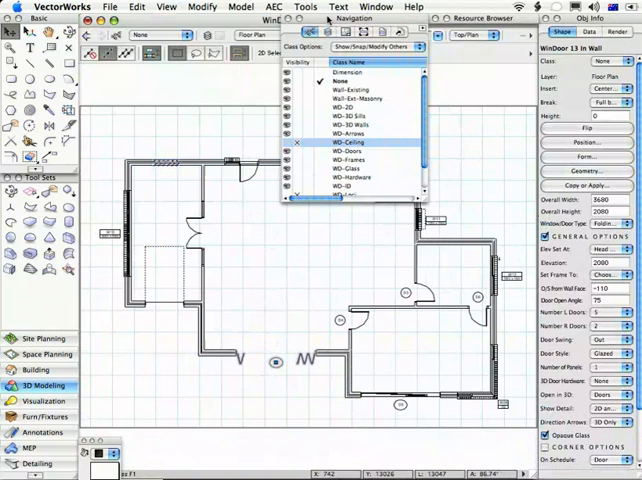
pyautogui.moveTo(346, 112)
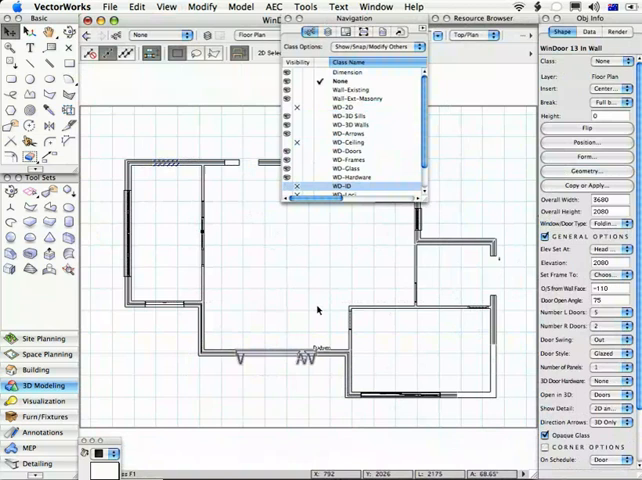
pyautogui.moveTo(344, 238)
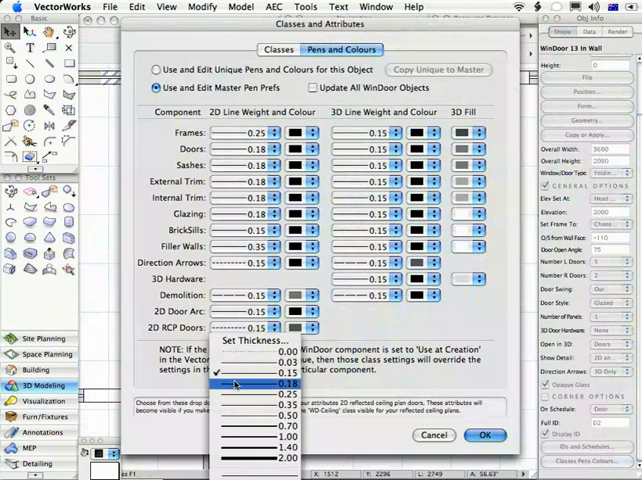
# - Choose a new 2D line thickness for the Frames pen in Pens and Colours
pyautogui.click(236, 384)
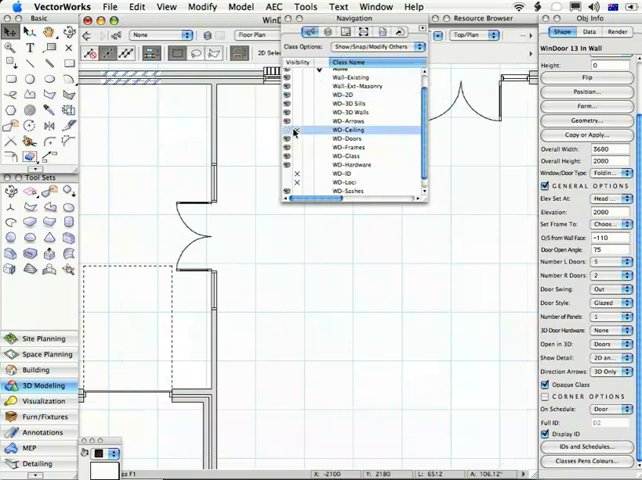
# - Toggle the visibility of a WD class from the view bar class list
pyautogui.click(344, 174)
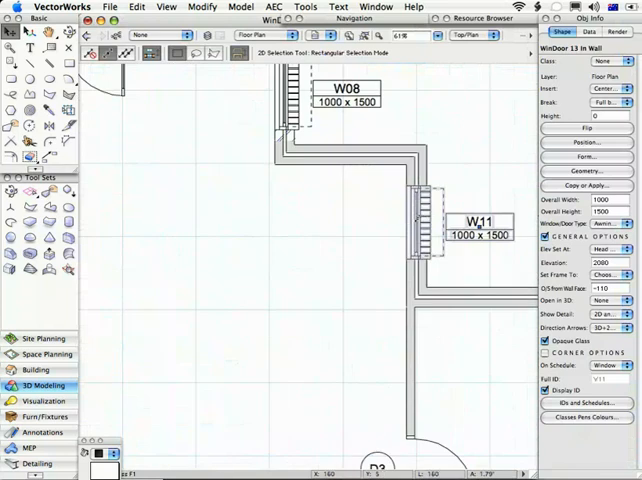
# - Choose a different window option in Object Info and bring up its Geometry settings
pyautogui.click(610, 224)
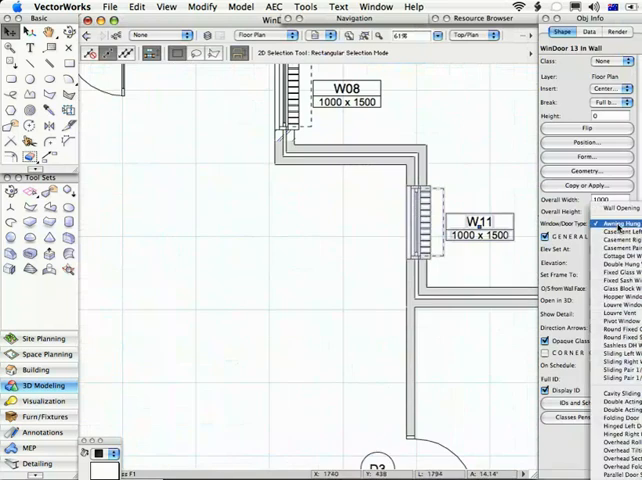
pyautogui.click(618, 222)
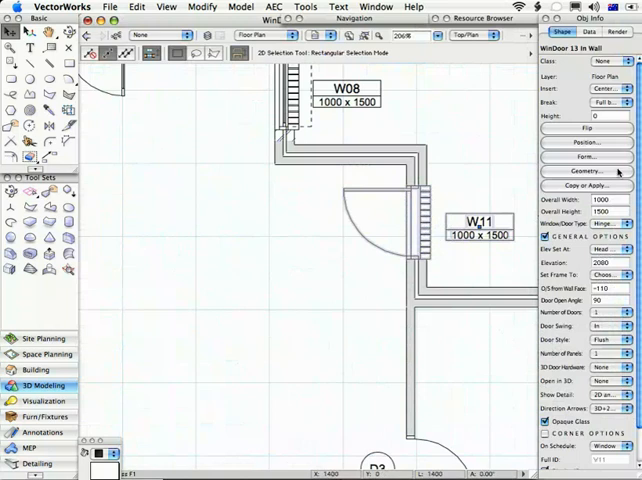
pyautogui.click(588, 170)
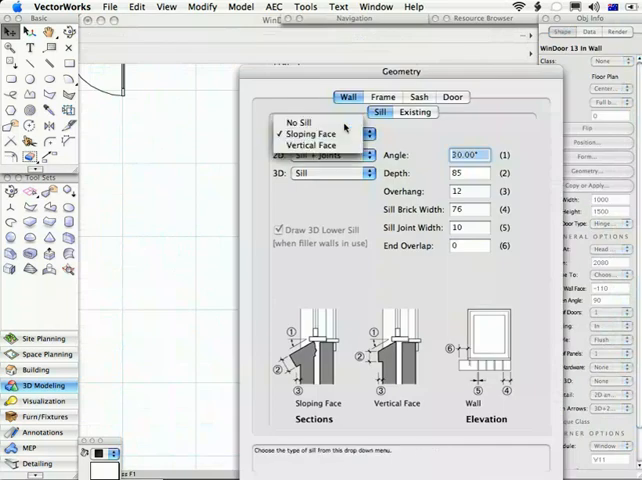
# - Set the sill to No Sill with 2D/3D None, then set the internal trim sill's 2D option
pyautogui.click(300, 122)
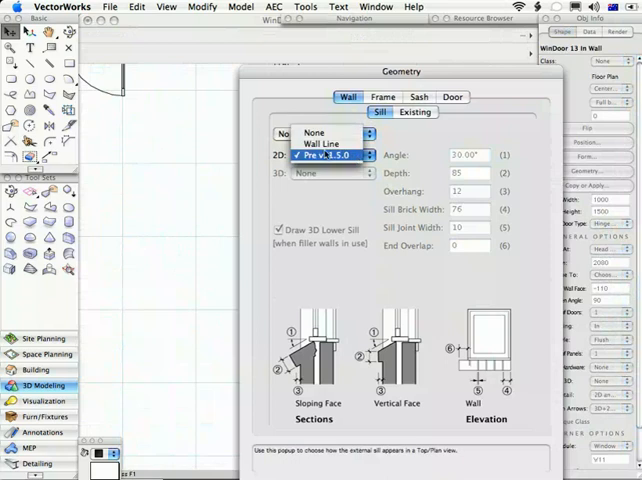
pyautogui.click(312, 132)
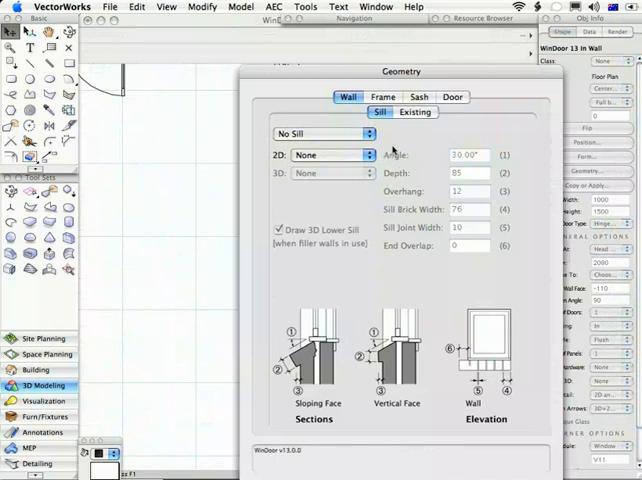
pyautogui.click(384, 96)
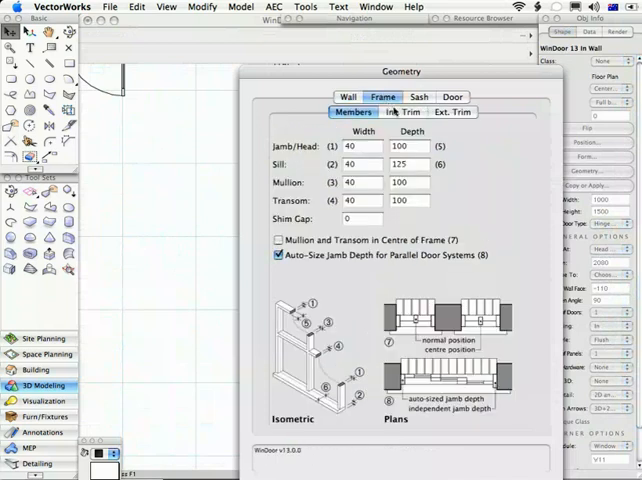
pyautogui.click(404, 112)
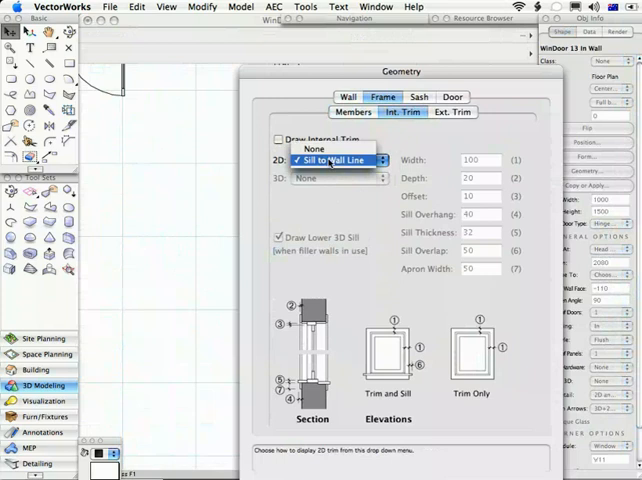
pyautogui.click(452, 112)
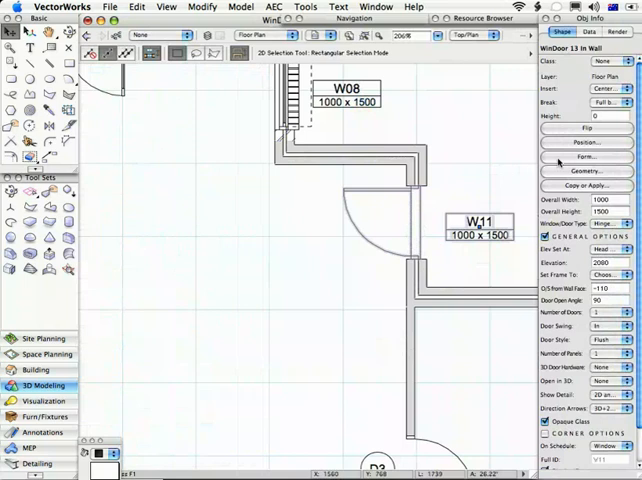
# - In the window's Form settings, set Create Door Threshold to No and confirm
pyautogui.click(586, 156)
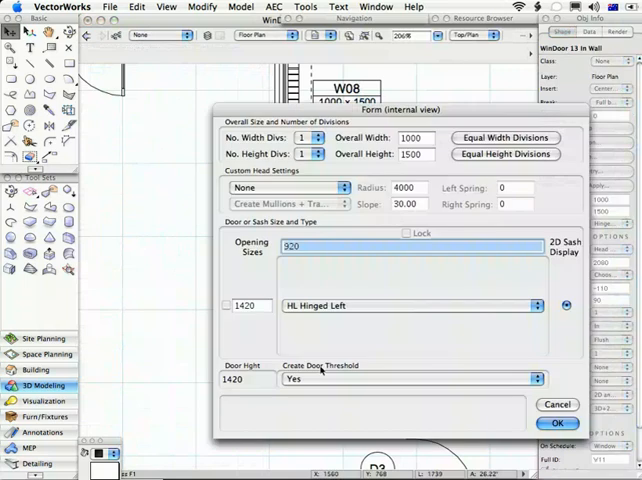
pyautogui.moveTo(300, 380)
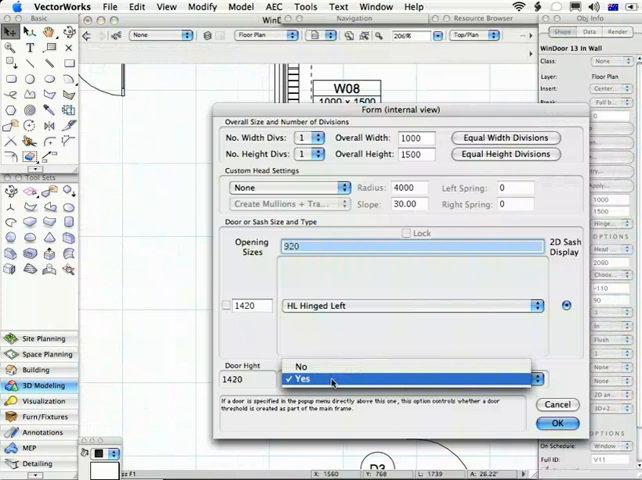
pyautogui.click(300, 366)
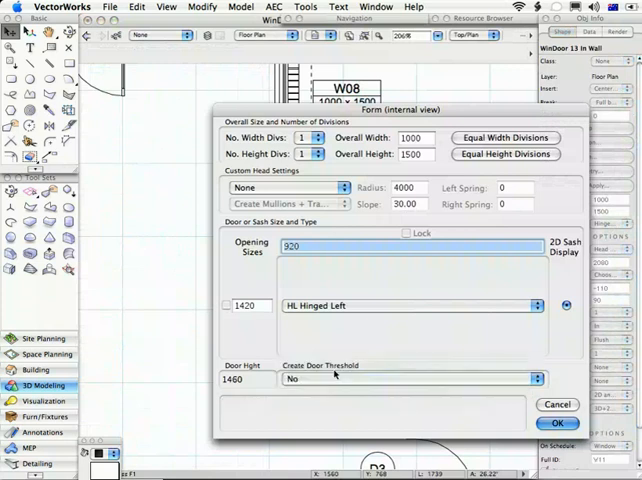
pyautogui.moveTo(304, 380)
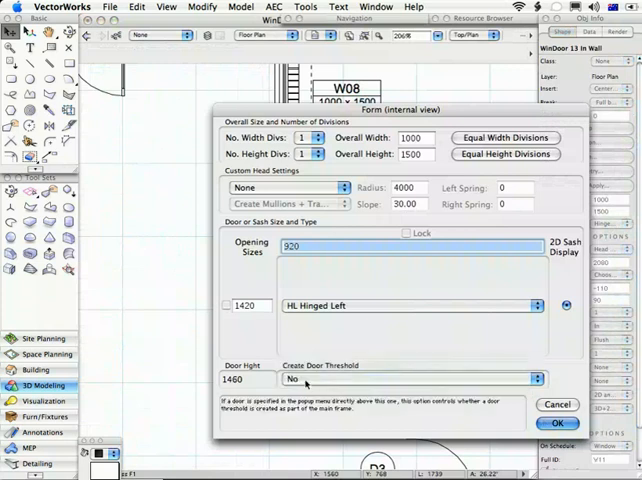
pyautogui.click(558, 420)
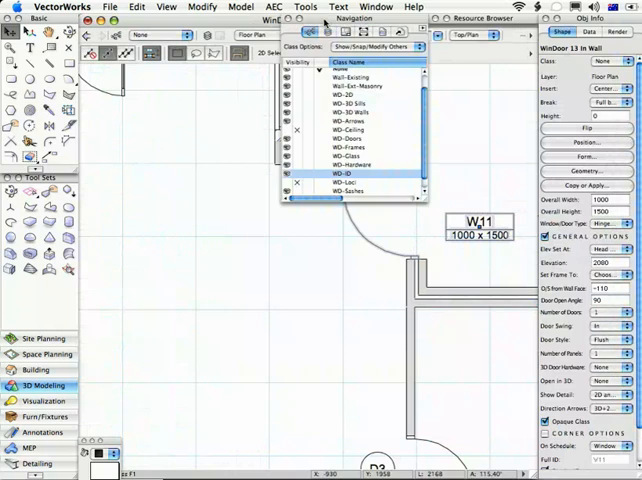
# - Make the WD-ID class invisible so window and door tags disappear
pyautogui.click(344, 130)
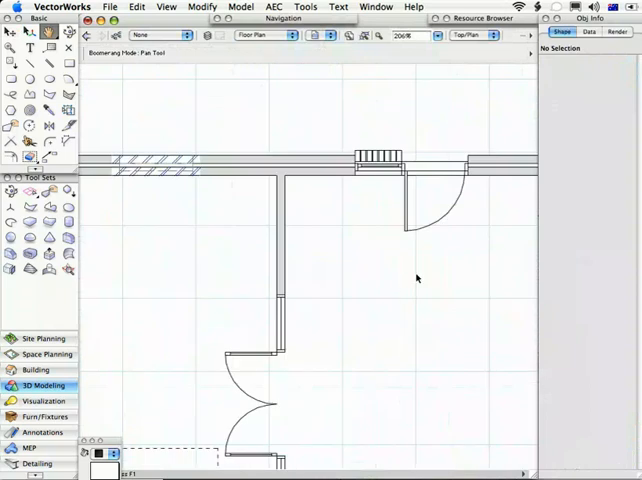
# - In Window 13's properties, choose a frame thickness option from Set Frame To
pyautogui.click(12, 32)
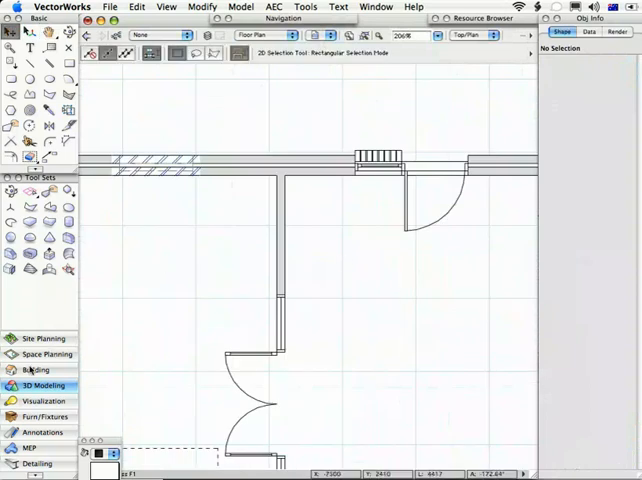
pyautogui.click(36, 368)
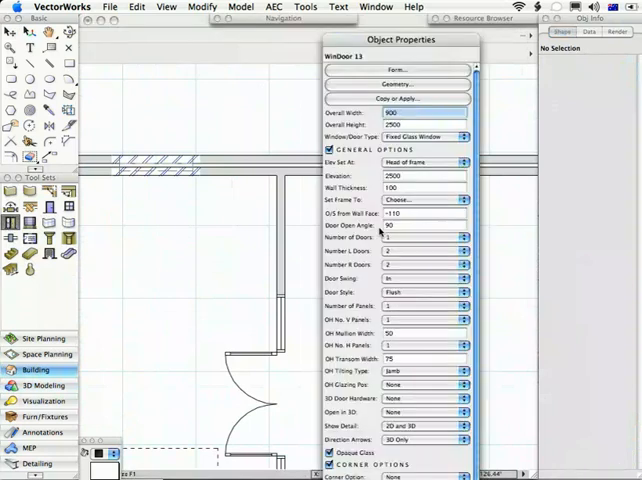
pyautogui.click(398, 98)
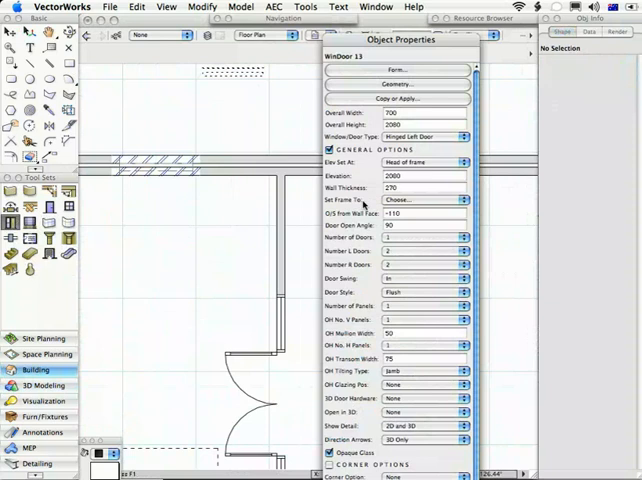
pyautogui.click(422, 200)
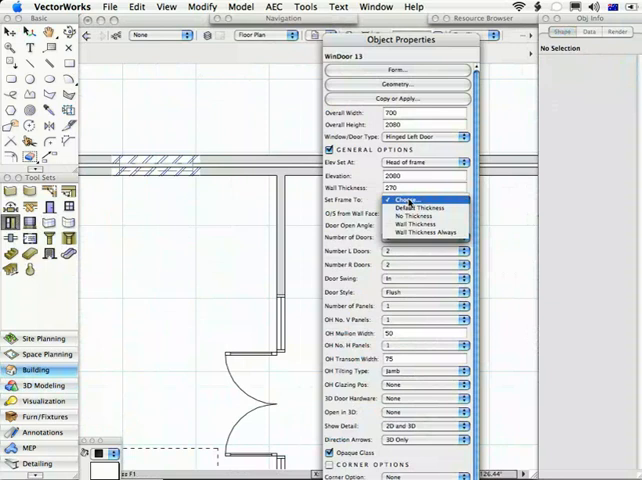
pyautogui.moveTo(410, 212)
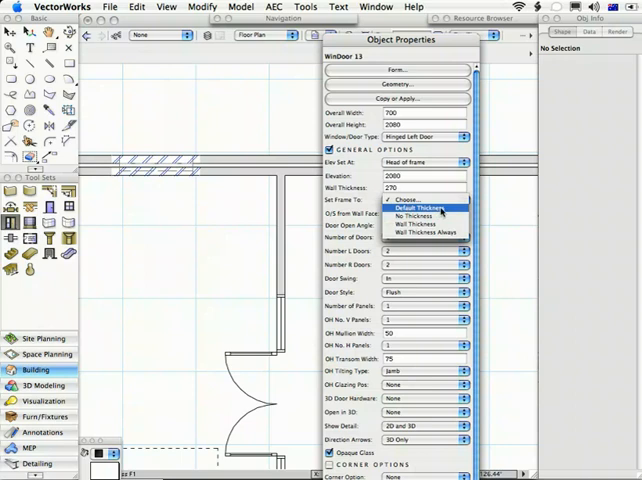
pyautogui.moveTo(410, 216)
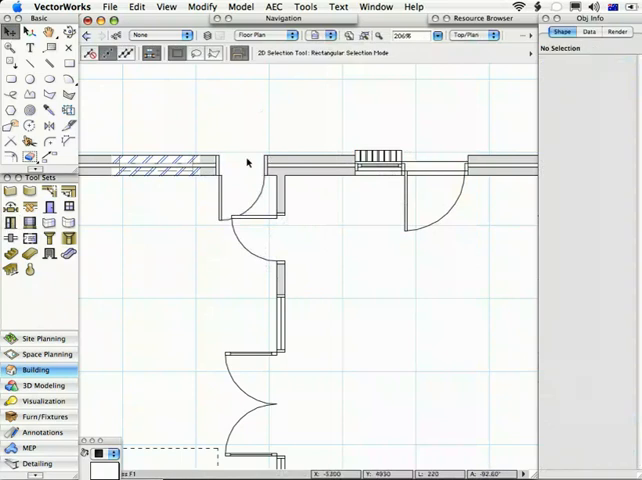
pyautogui.moveTo(256, 164)
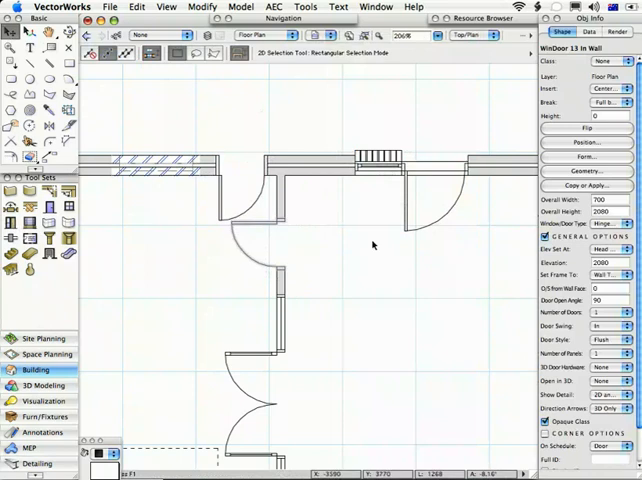
# - Deselect the window and zoom out to the whole house floor plan
pyautogui.click(372, 244)
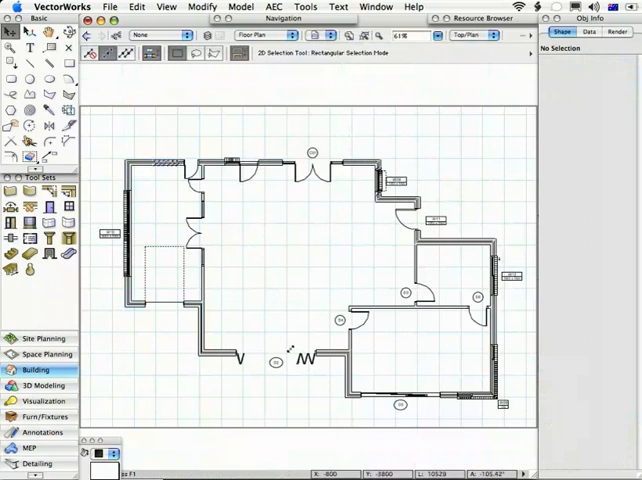
# - Select a window in the plan and bring up the AEC architectural commands
pyautogui.click(290, 356)
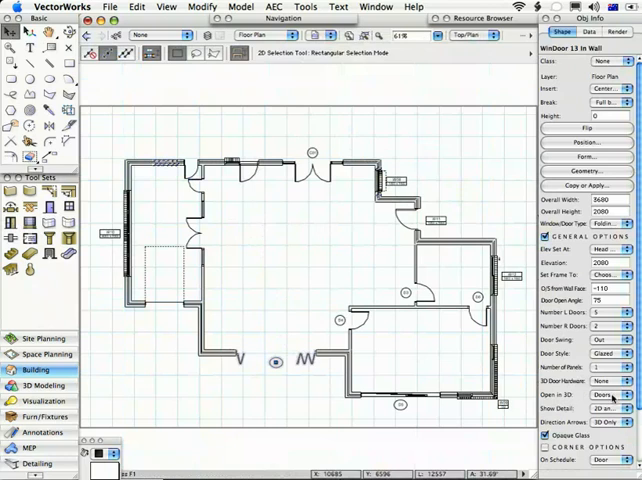
pyautogui.moveTo(358, 372)
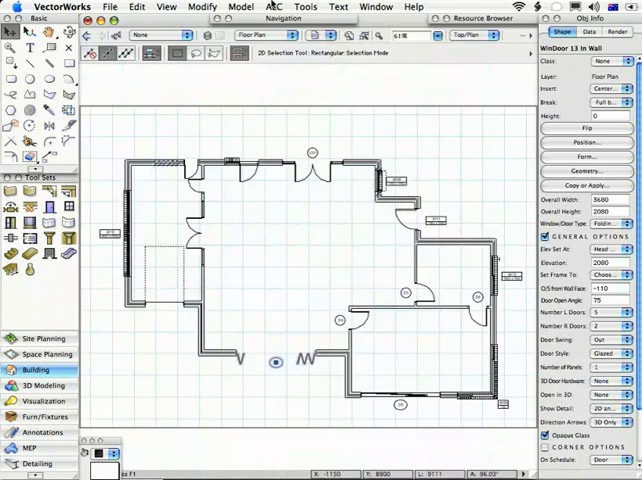
pyautogui.click(272, 8)
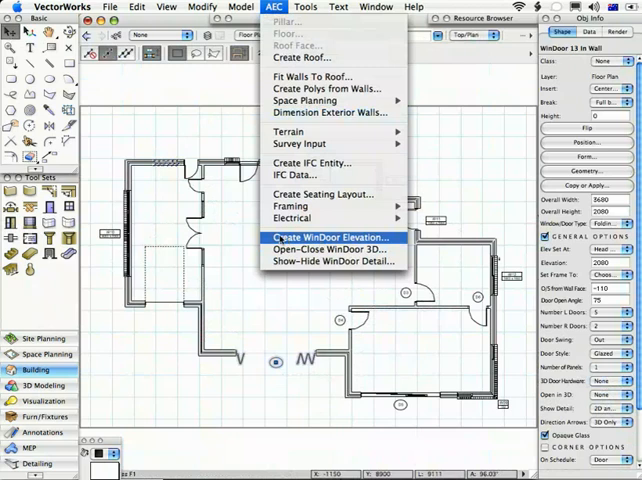
# - Create a WinDoor elevation with Hidden Line Rendering, then view the house in isometric 3D
pyautogui.click(330, 236)
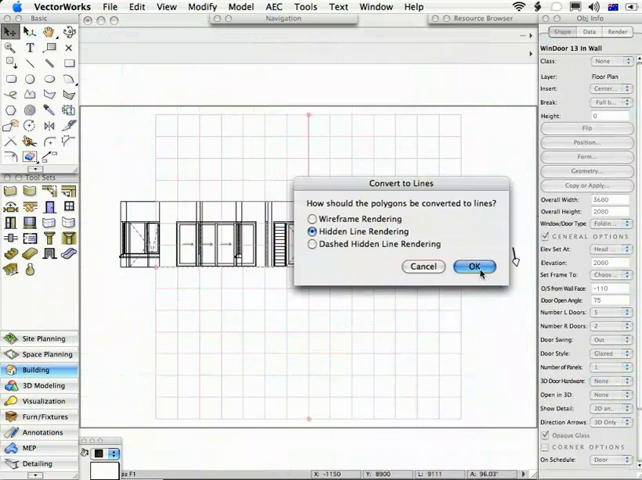
pyautogui.click(472, 266)
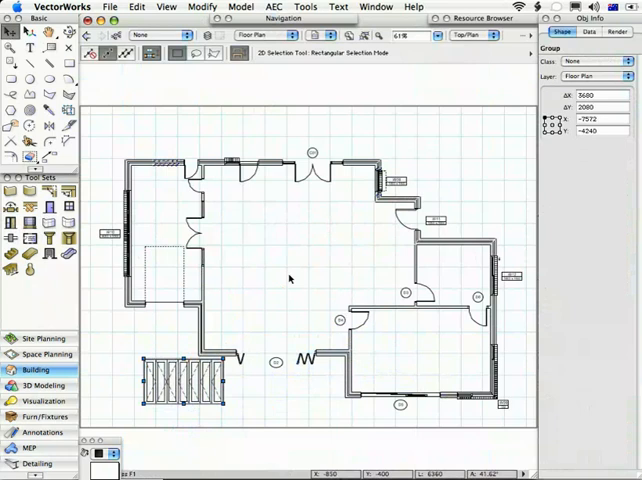
pyautogui.click(274, 8)
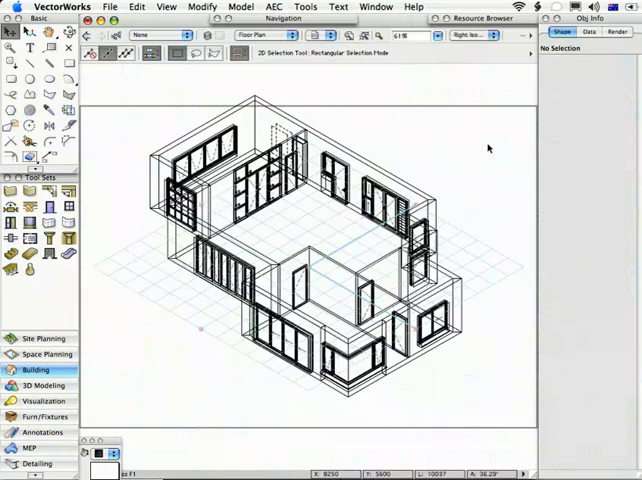
# - Run Open-Close WinDoor 3D with Both to open all doors and windows, then return to the plan
pyautogui.click(272, 8)
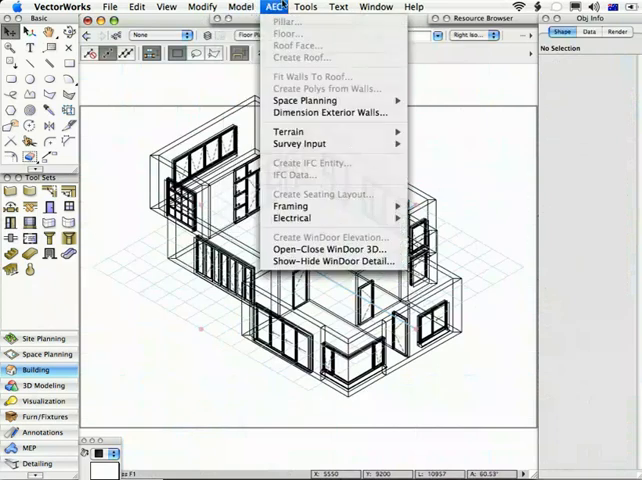
pyautogui.click(328, 248)
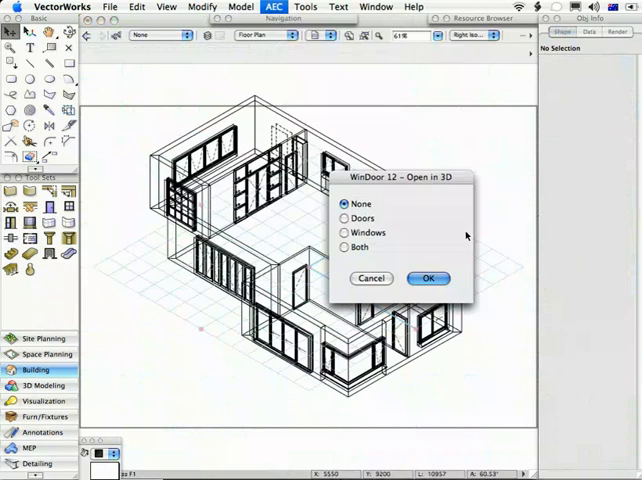
pyautogui.click(344, 218)
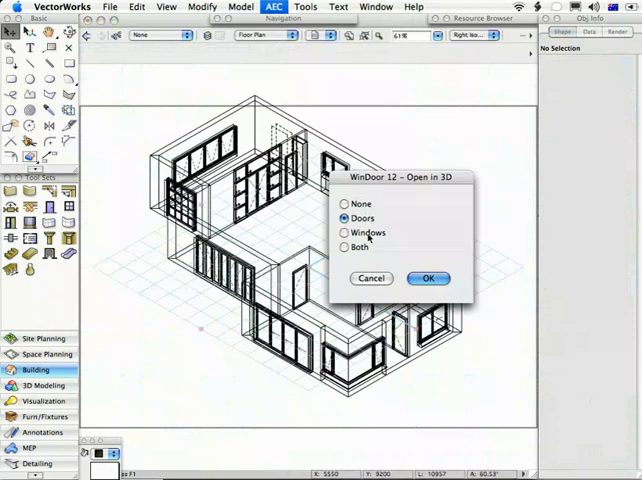
pyautogui.click(344, 246)
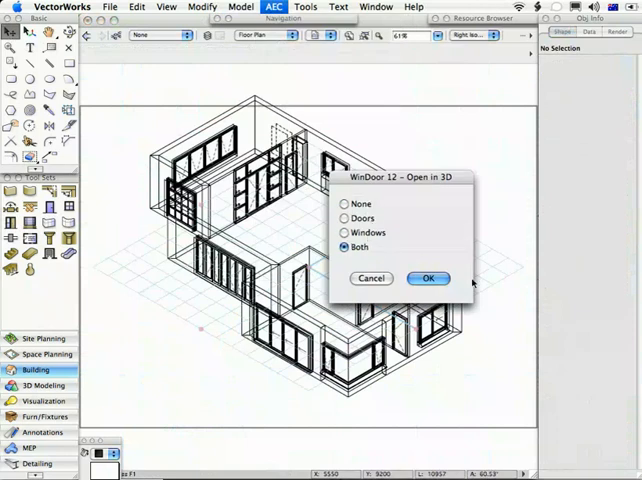
pyautogui.click(428, 278)
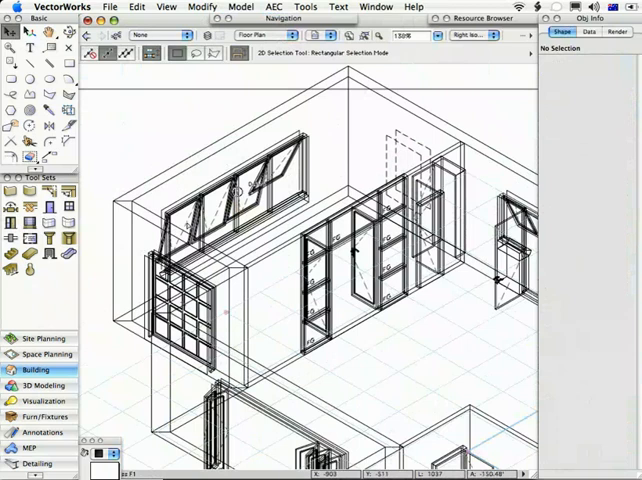
pyautogui.click(224, 190)
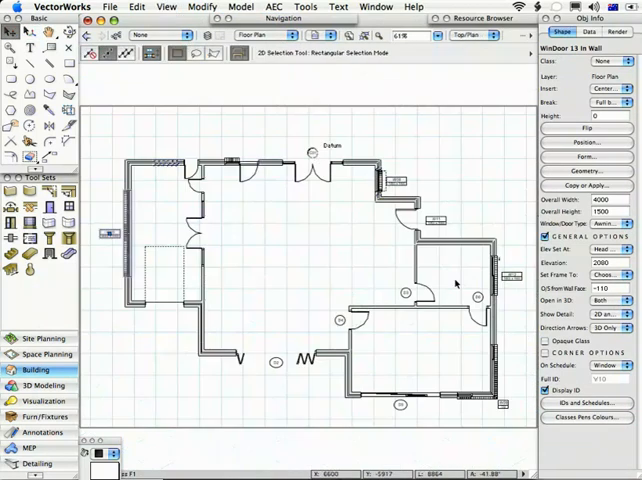
# - Set WinDoor detail display to 2D Only via AEC > Show-Hide WinDoor Detail, simplifying the 3D house
pyautogui.click(272, 8)
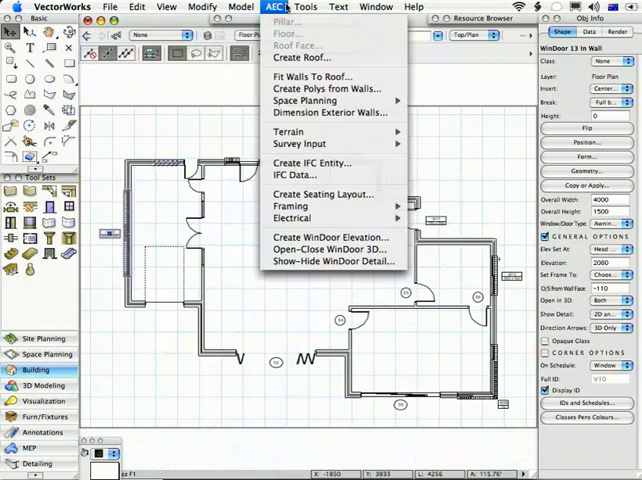
pyautogui.moveTo(292, 216)
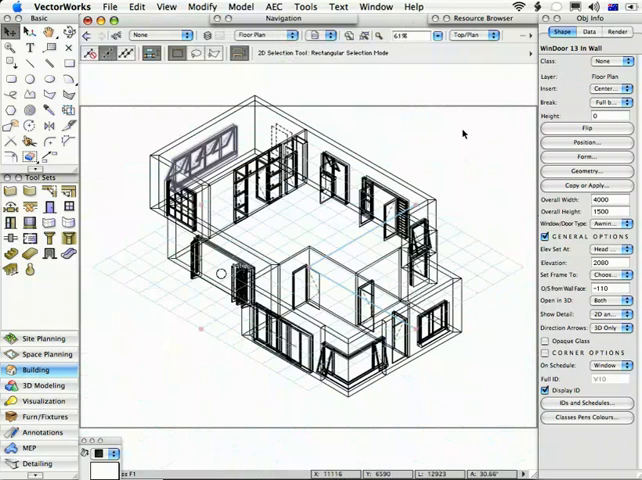
pyautogui.click(276, 8)
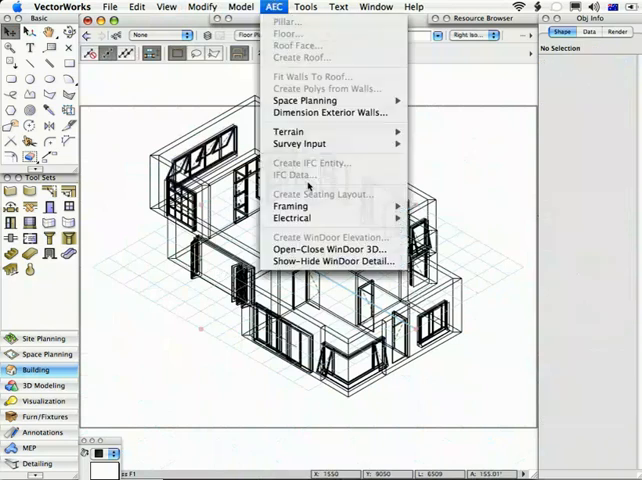
pyautogui.click(328, 260)
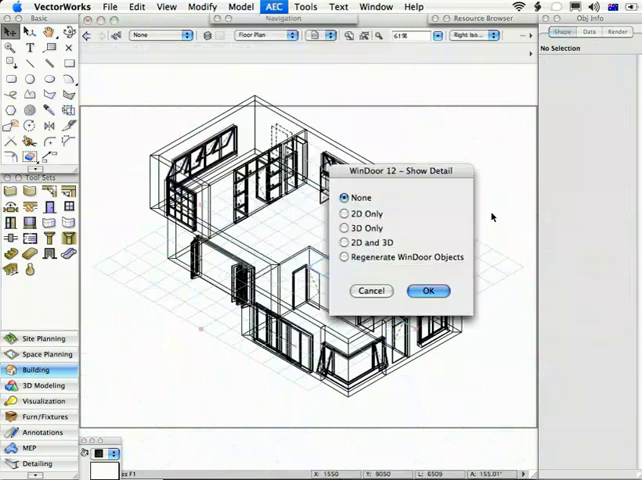
pyautogui.click(344, 212)
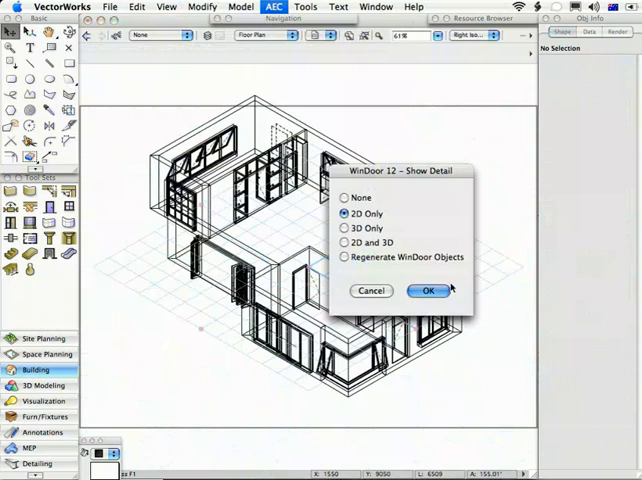
pyautogui.click(428, 290)
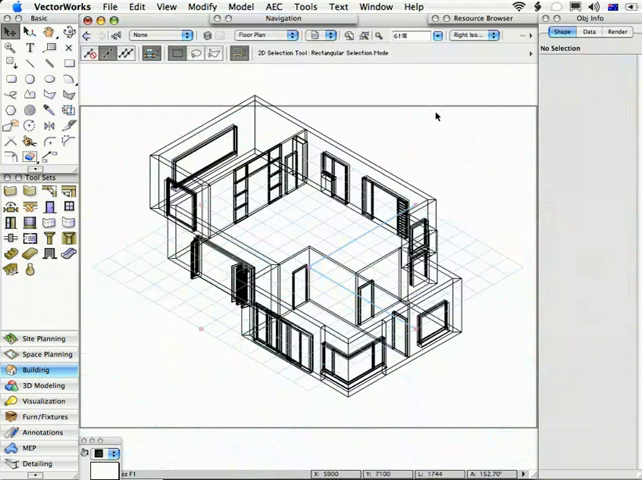
pyautogui.moveTo(458, 172)
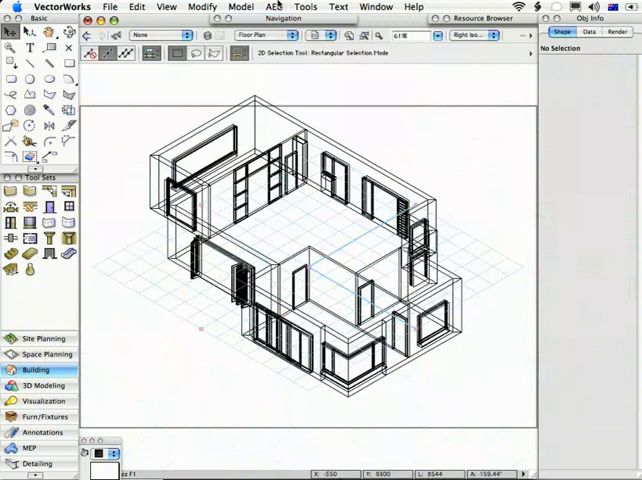
# - Reopen the Show-Hide WinDoor Detail dialog from the AEC menu
pyautogui.click(272, 8)
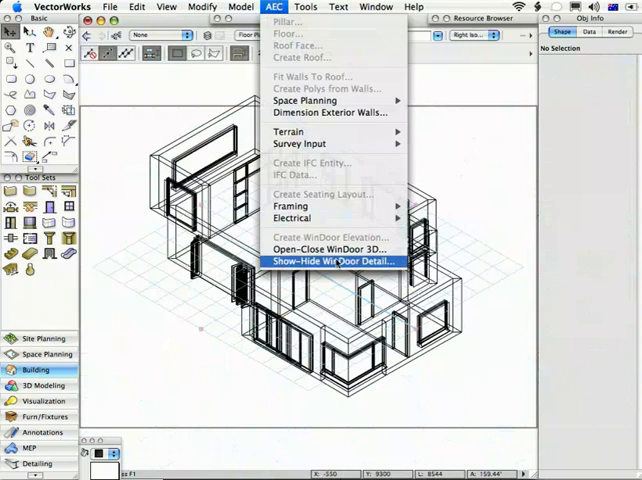
pyautogui.click(336, 260)
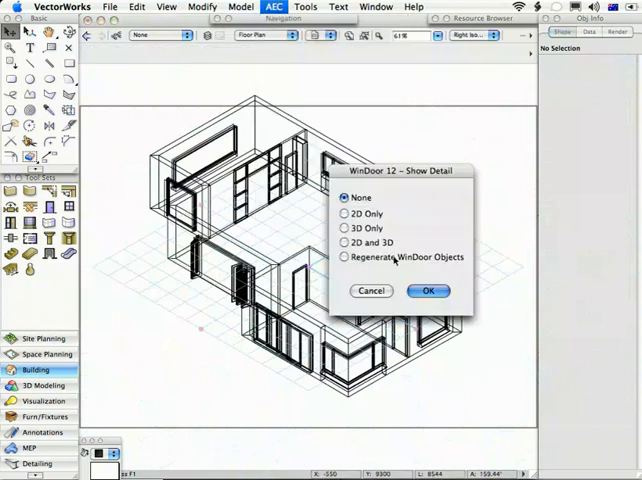